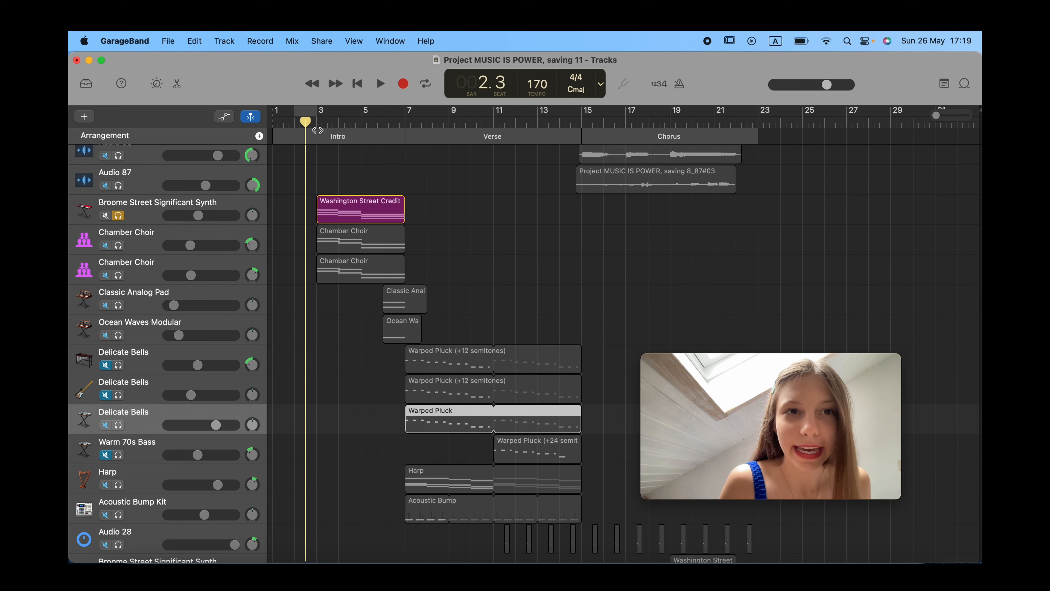
Step: Play the synth credit line and then the chamber choirs, each soloed from the Intro
{"action": "left_click", "coordinate": [379, 83]}
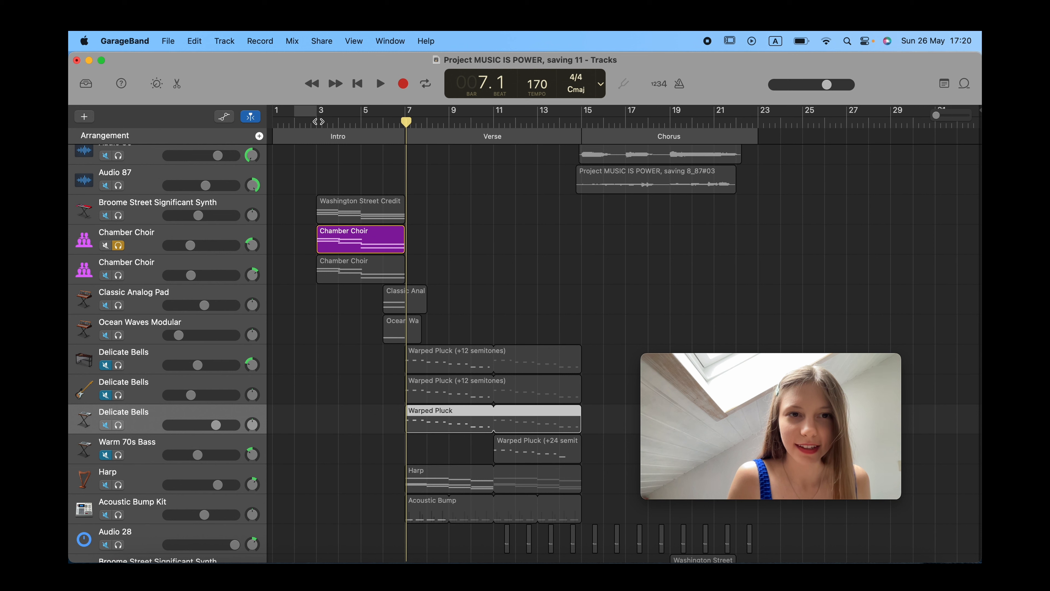
{"action": "left_click", "coordinate": [380, 83]}
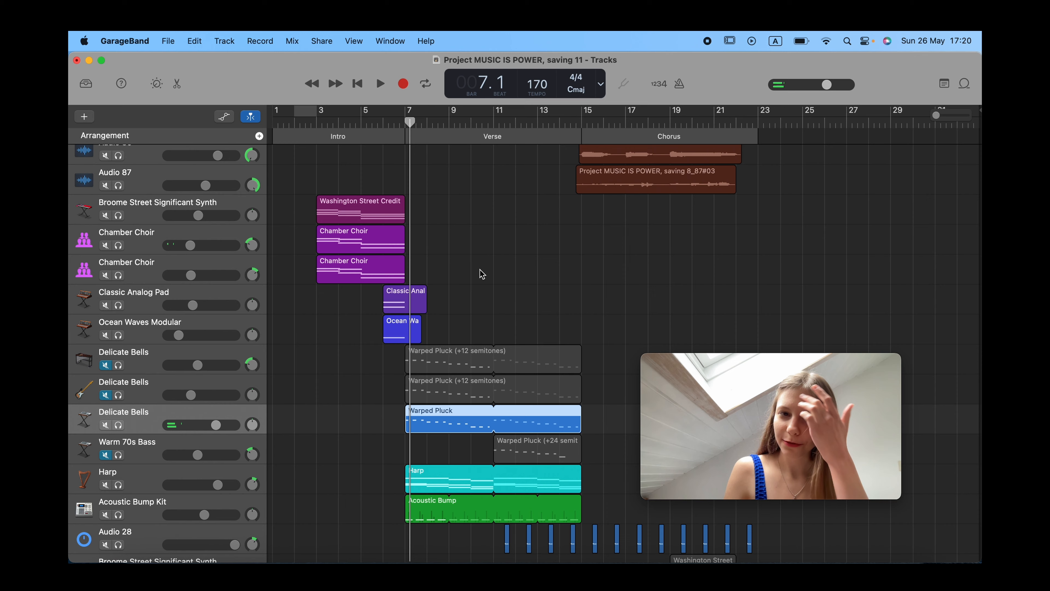
{"action": "scroll", "scroll_direction": "down", "scroll_amount": 3}
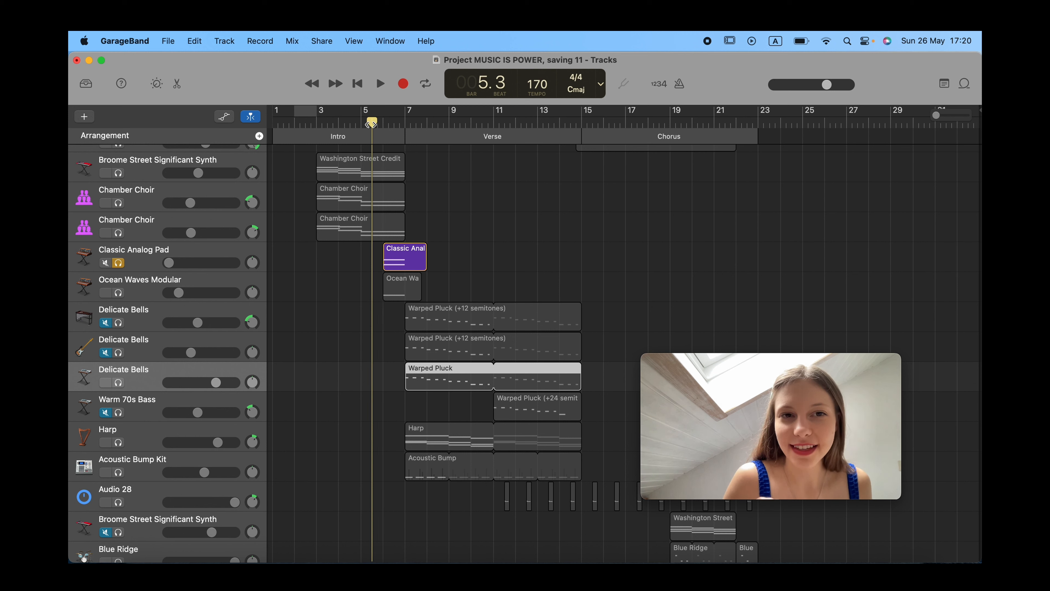
Step: Play the analog pad and then the ocean-waves pad alone up to the verse
{"action": "left_click", "coordinate": [379, 83]}
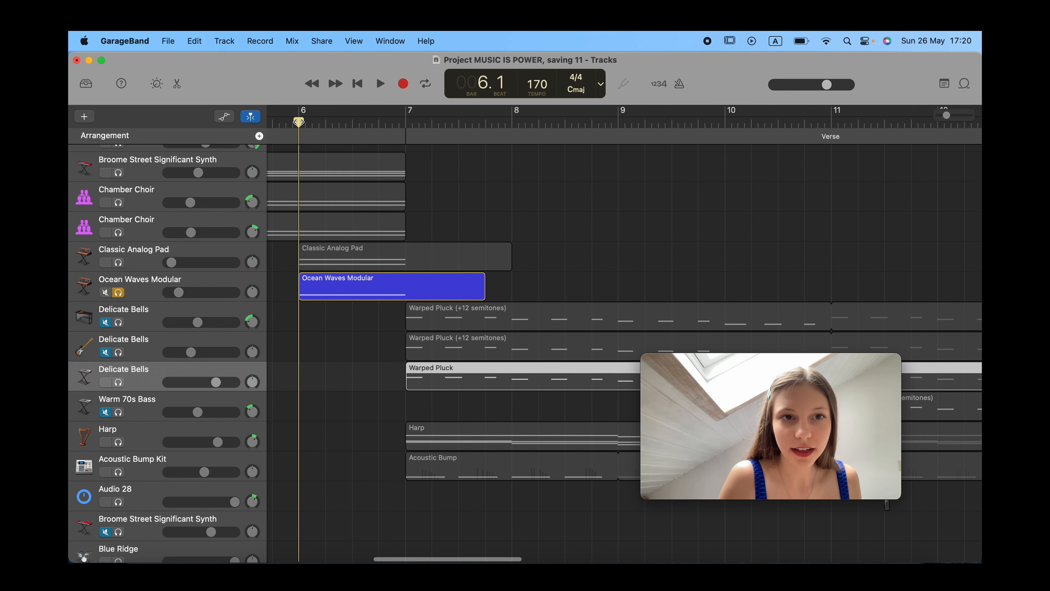
{"action": "left_click", "coordinate": [379, 84]}
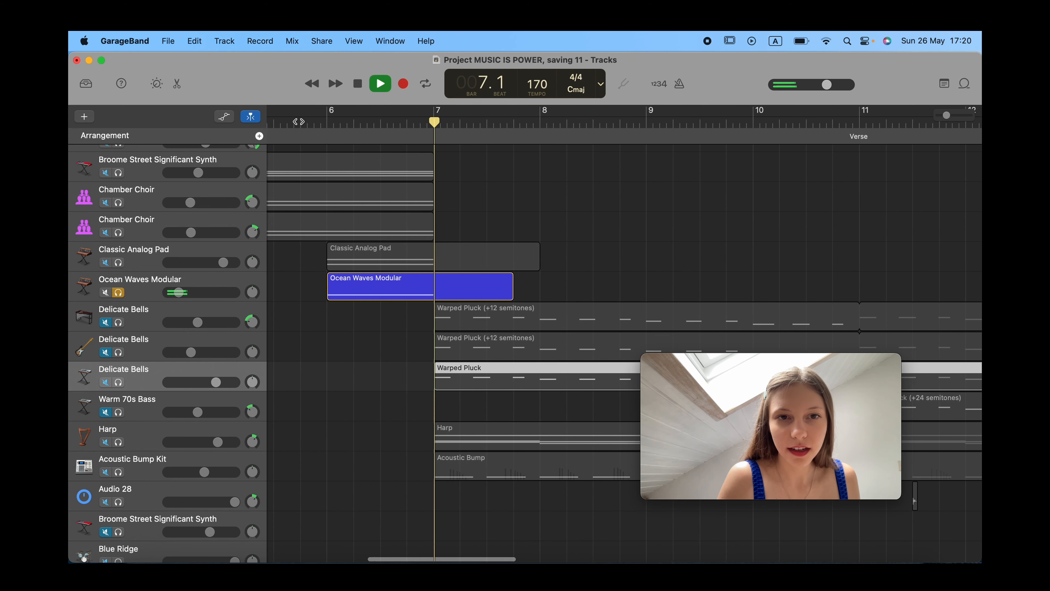
{"action": "left_click", "coordinate": [380, 84]}
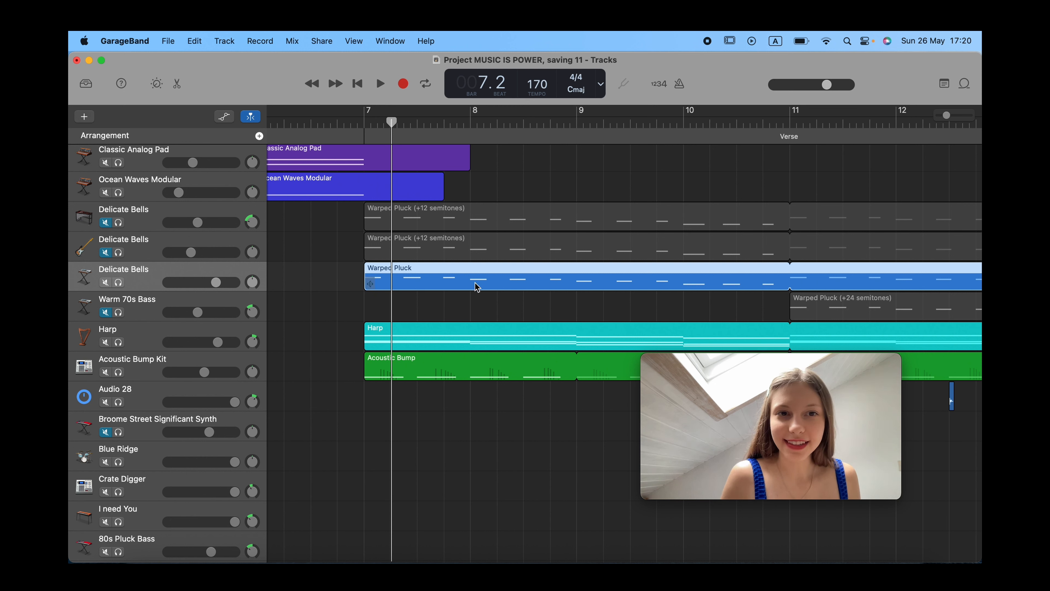
{"action": "mouse_move", "coordinate": [110, 341]}
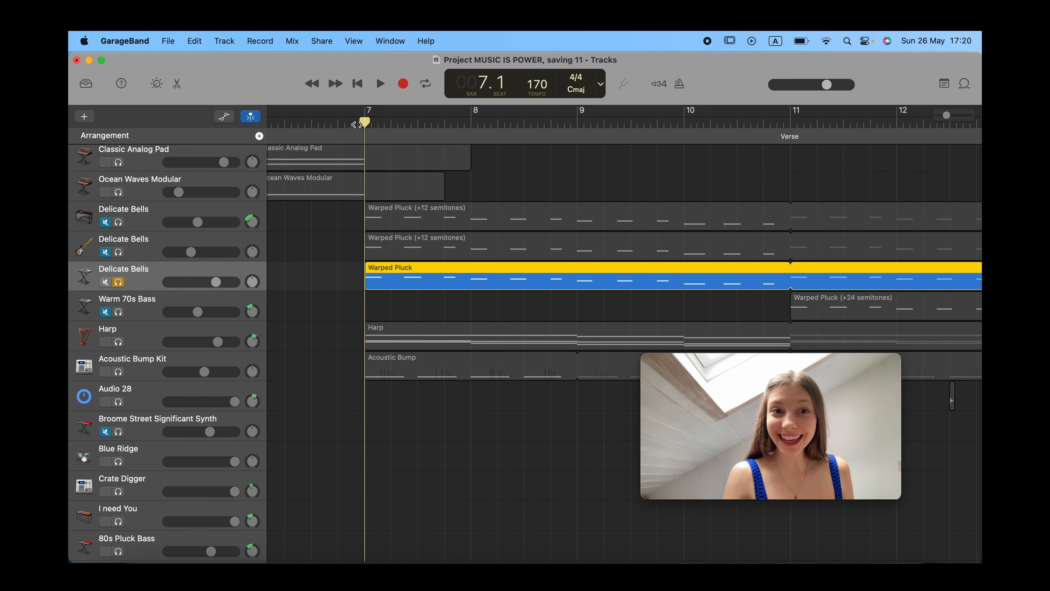
Step: Play the warped-pluck bells and the harp alone from bar 7
{"action": "left_click", "coordinate": [380, 84]}
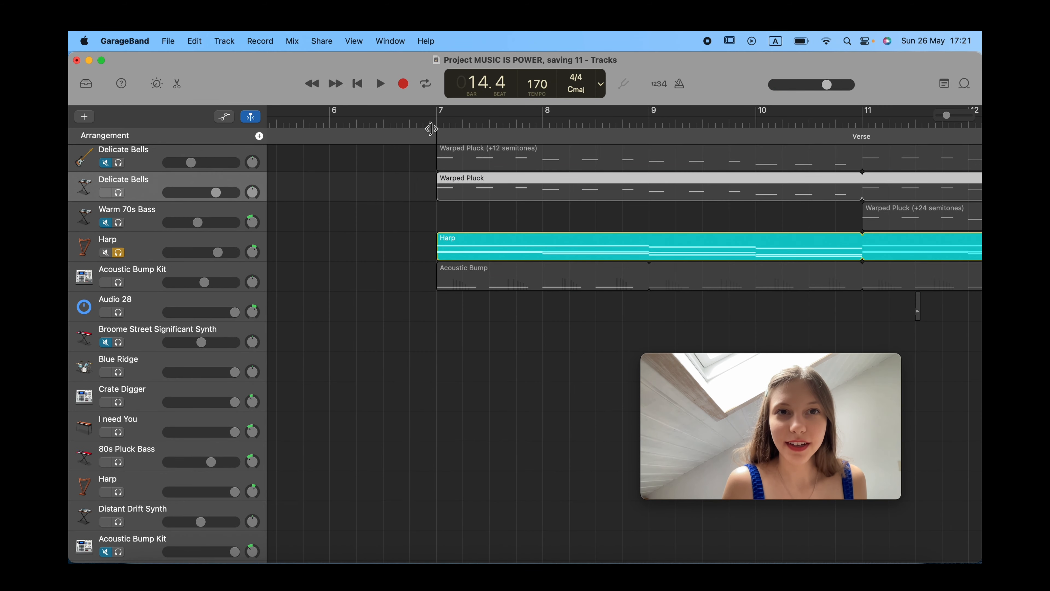
{"action": "left_click", "coordinate": [424, 122]}
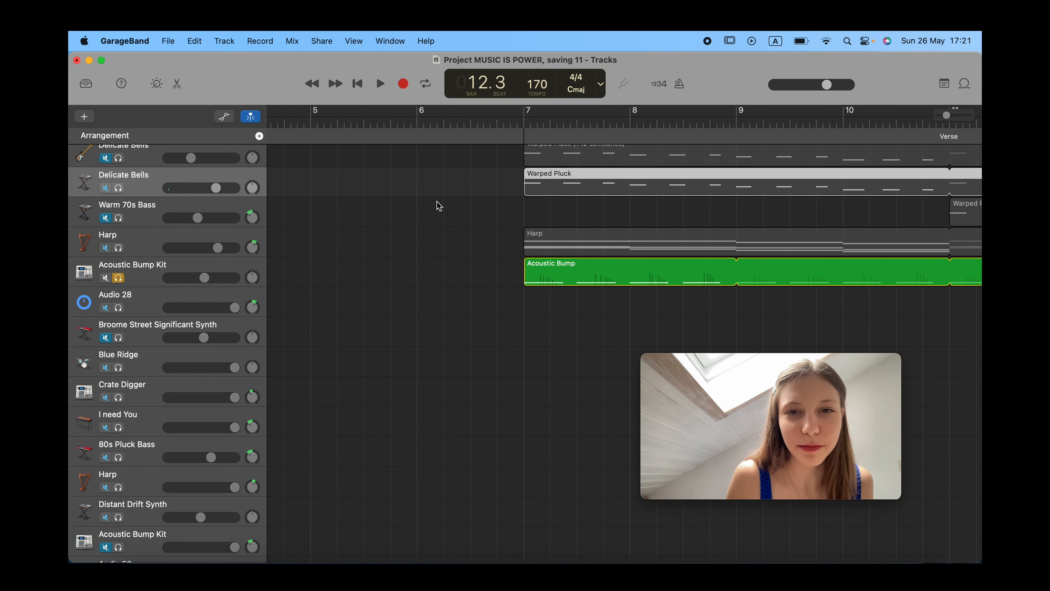
{"action": "left_click", "coordinate": [380, 84]}
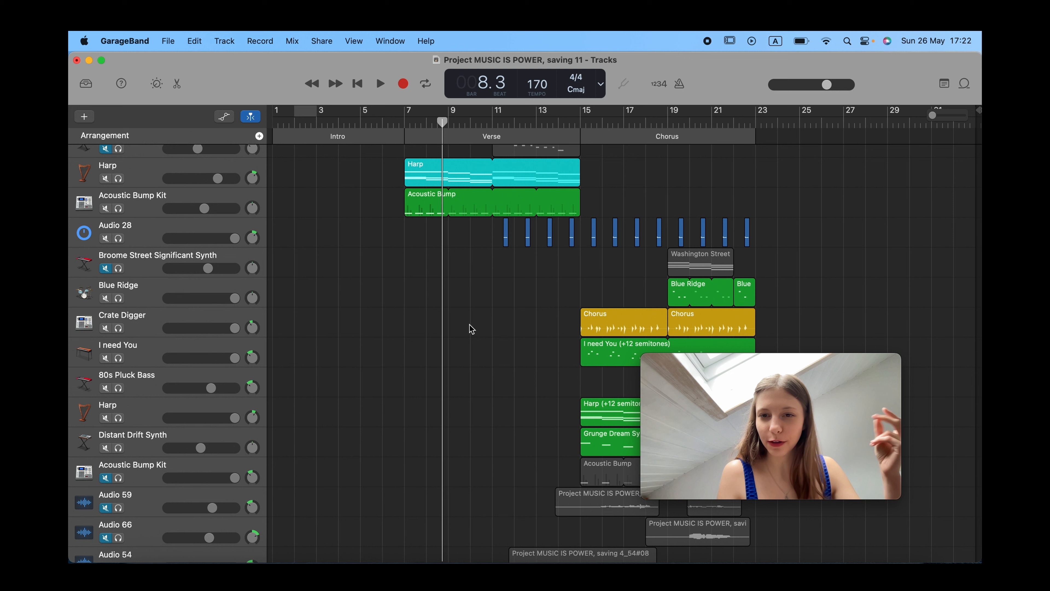
{"action": "mouse_move", "coordinate": [317, 277]}
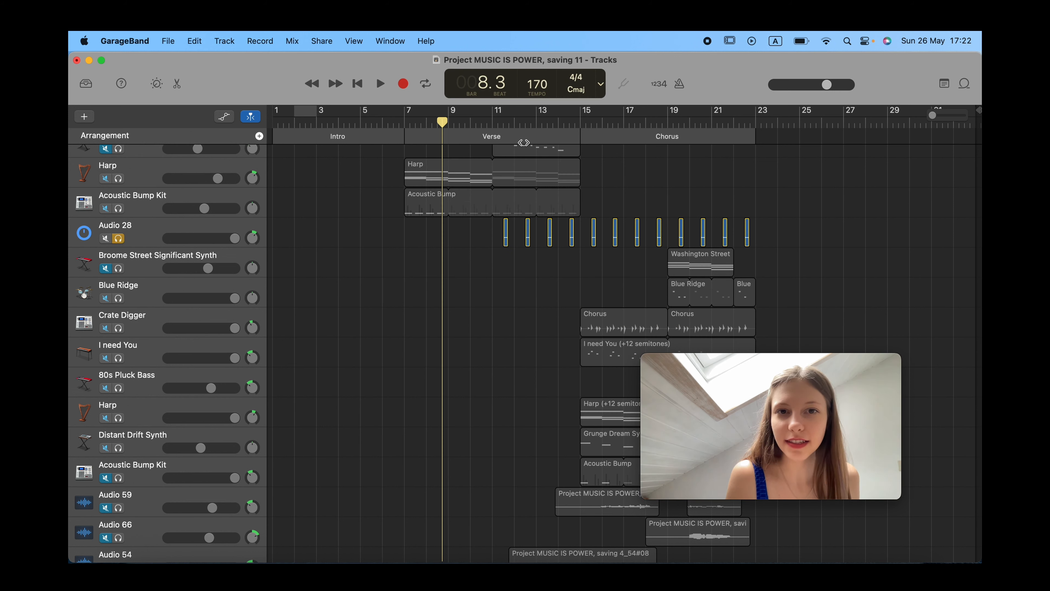
Step: Play the acoustic drum kit and the Audio 28 clip alone at the verse
{"action": "left_click", "coordinate": [380, 83]}
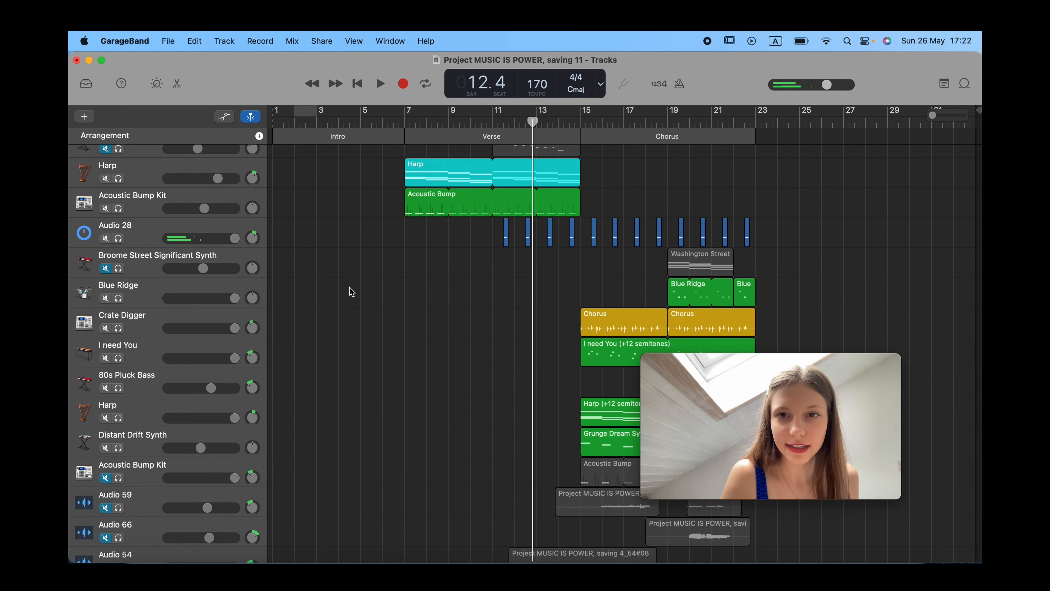
{"action": "scroll", "scroll_direction": "down", "scroll_amount": 3}
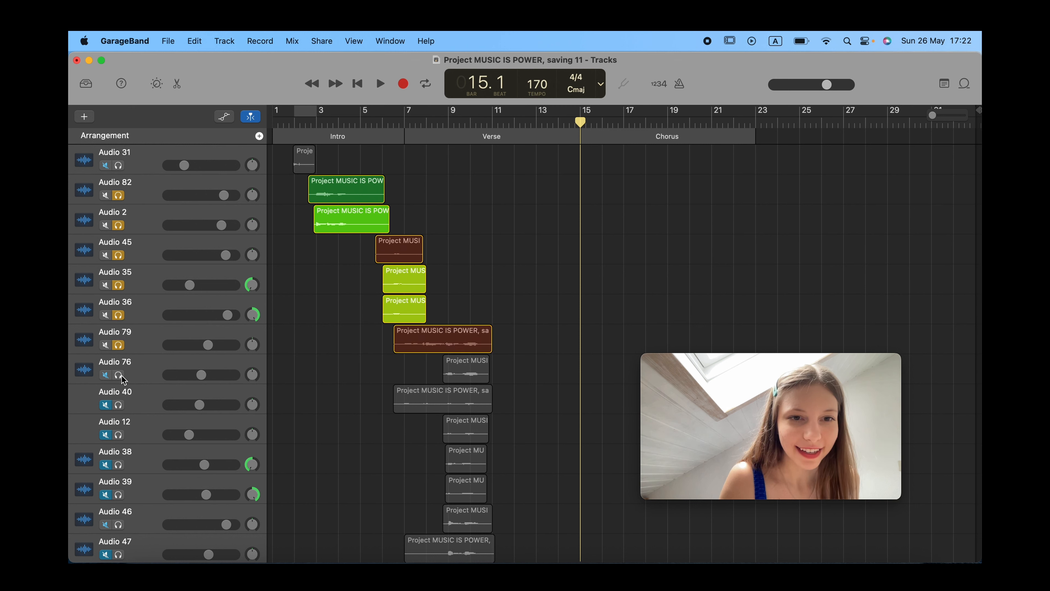
{"action": "left_click", "coordinate": [466, 368]}
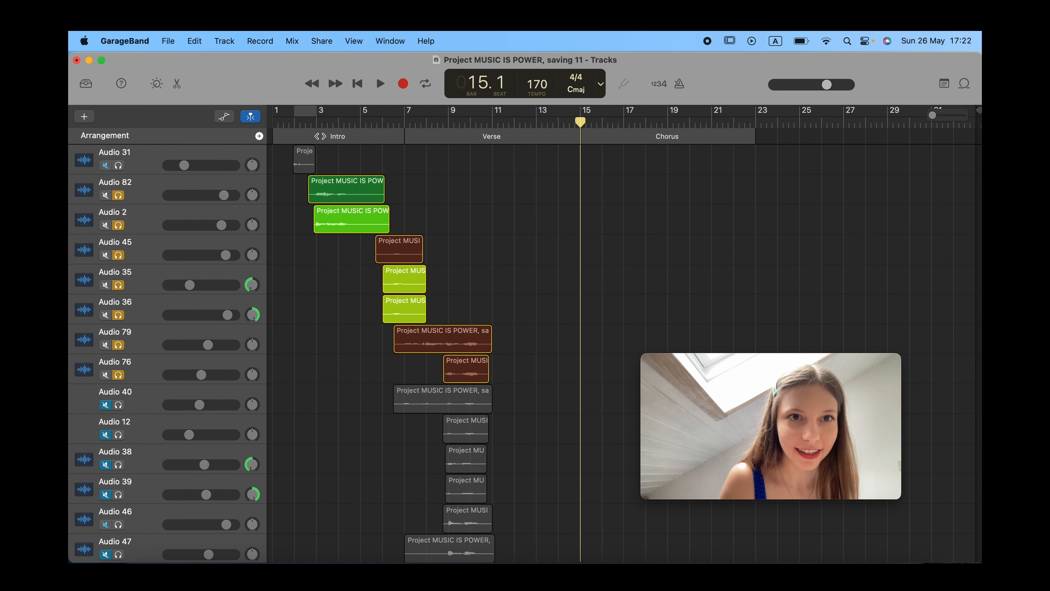
{"action": "left_click", "coordinate": [380, 84]}
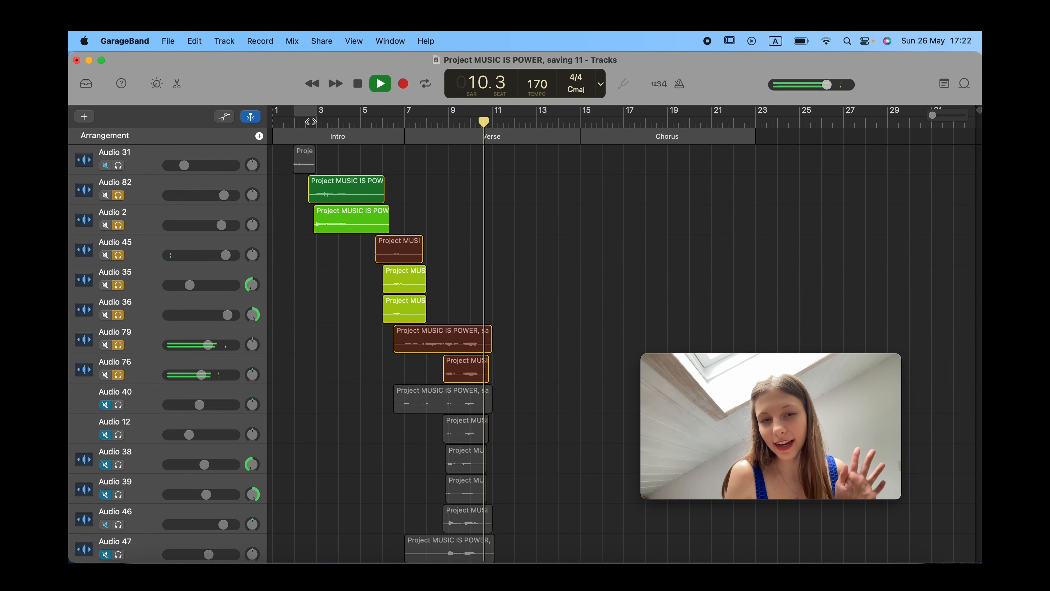
{"action": "left_click", "coordinate": [379, 83]}
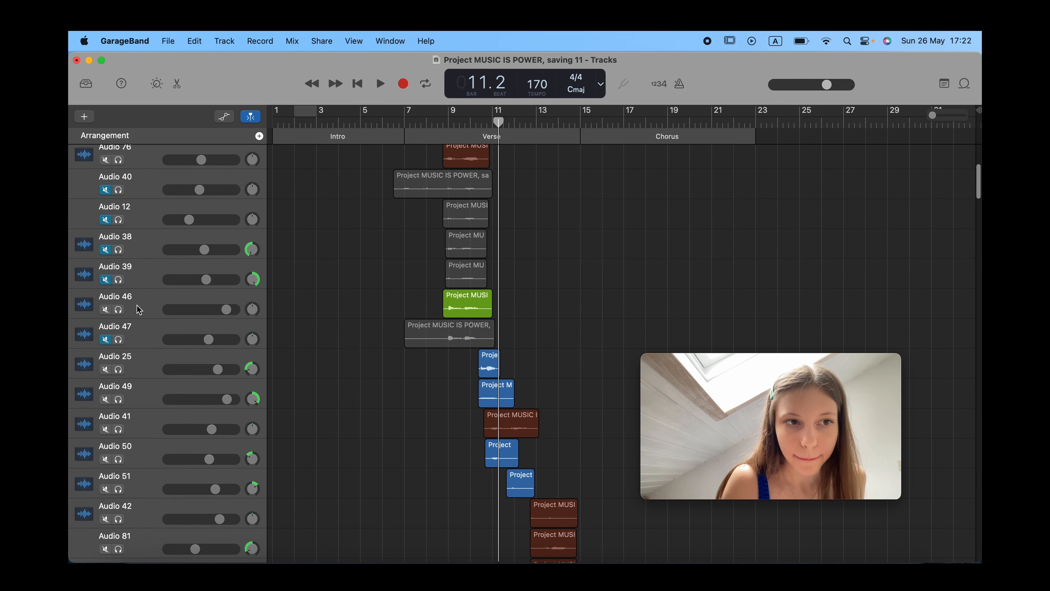
{"action": "left_click", "coordinate": [380, 83]}
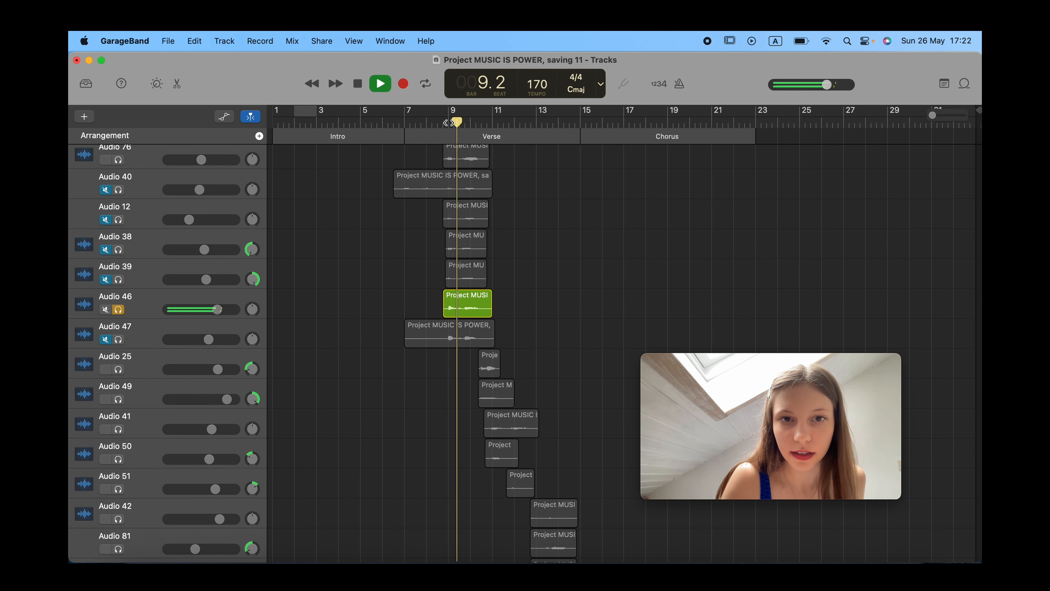
{"action": "left_click", "coordinate": [379, 84]}
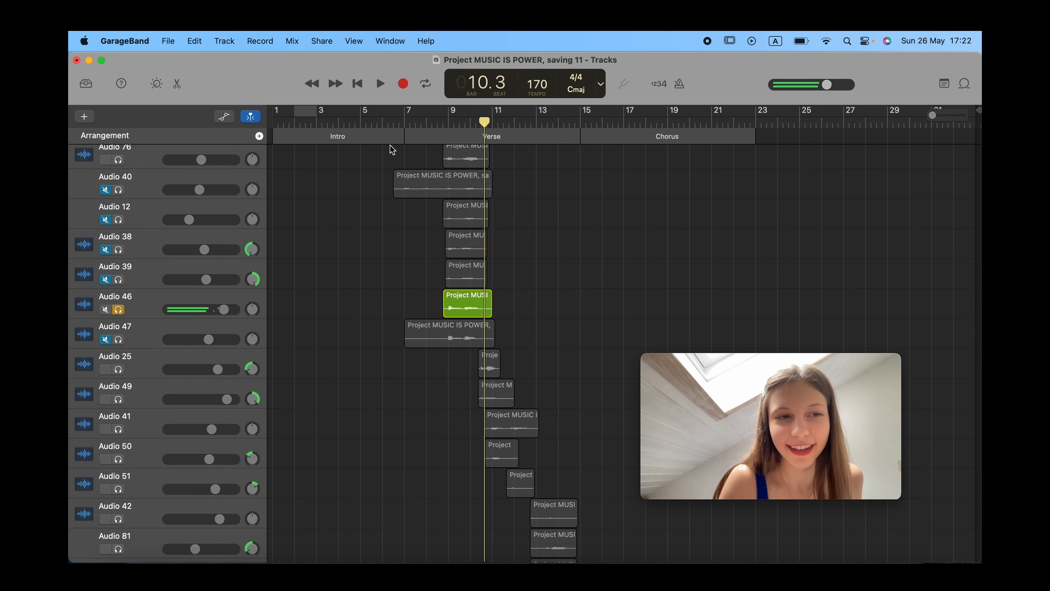
{"action": "scroll", "scroll_direction": "down", "scroll_amount": 3}
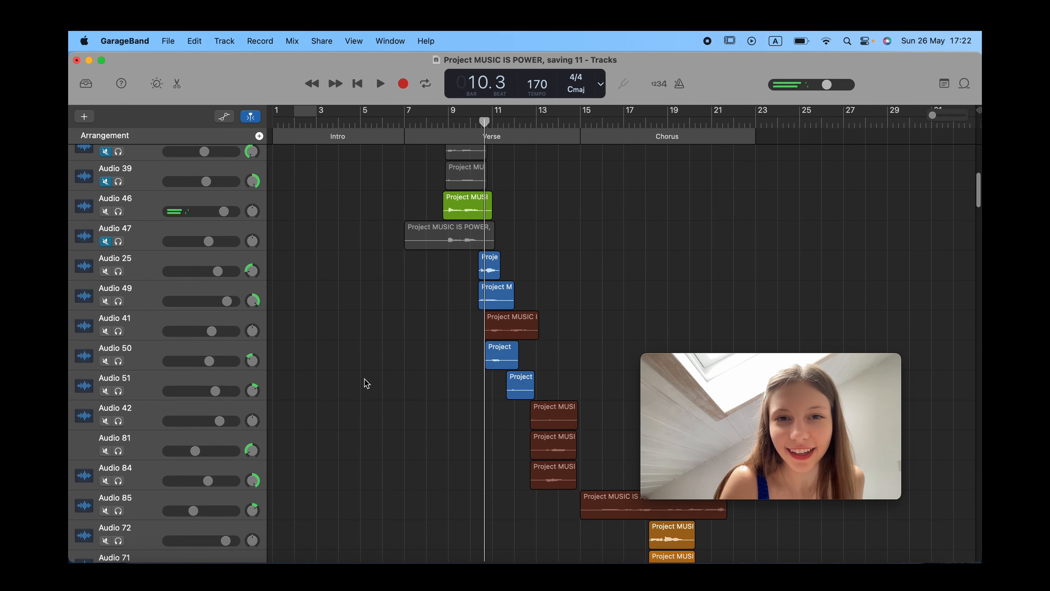
{"action": "scroll", "scroll_direction": "down", "scroll_amount": 3}
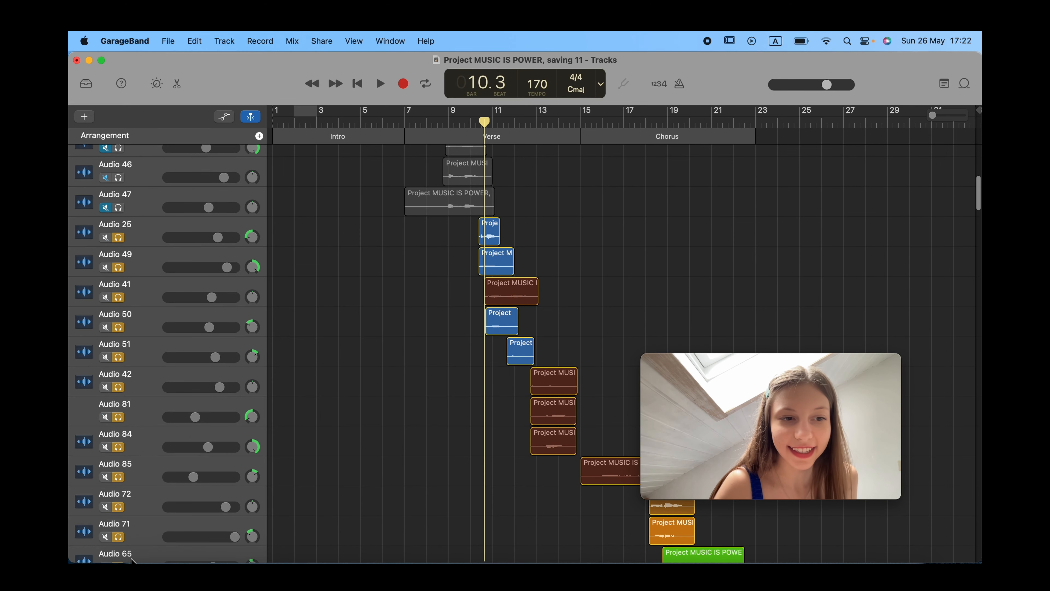
{"action": "scroll", "scroll_direction": "down", "scroll_amount": 3}
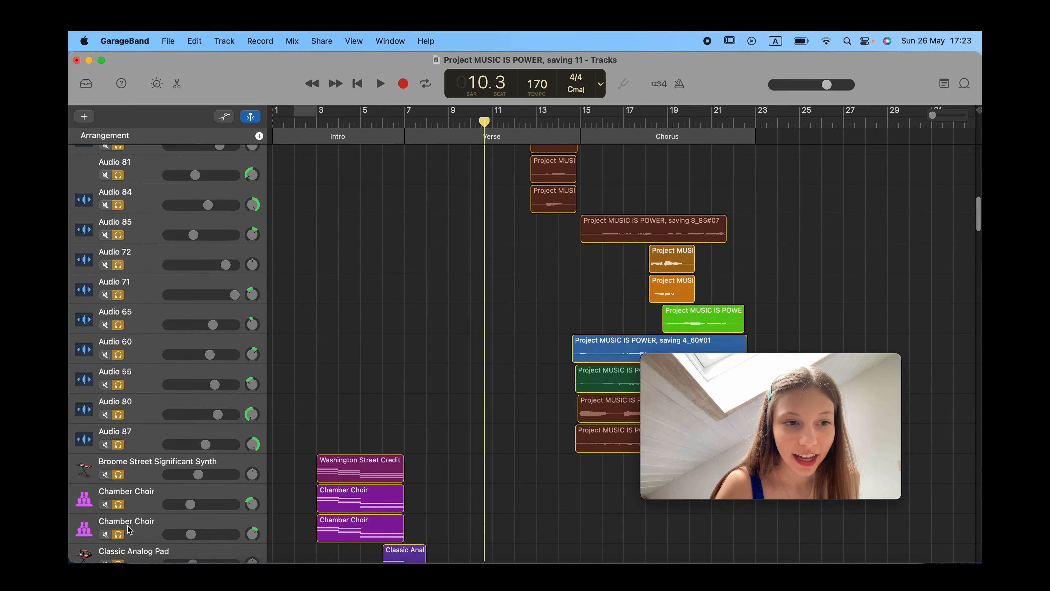
{"action": "scroll", "scroll_direction": "down", "scroll_amount": 3}
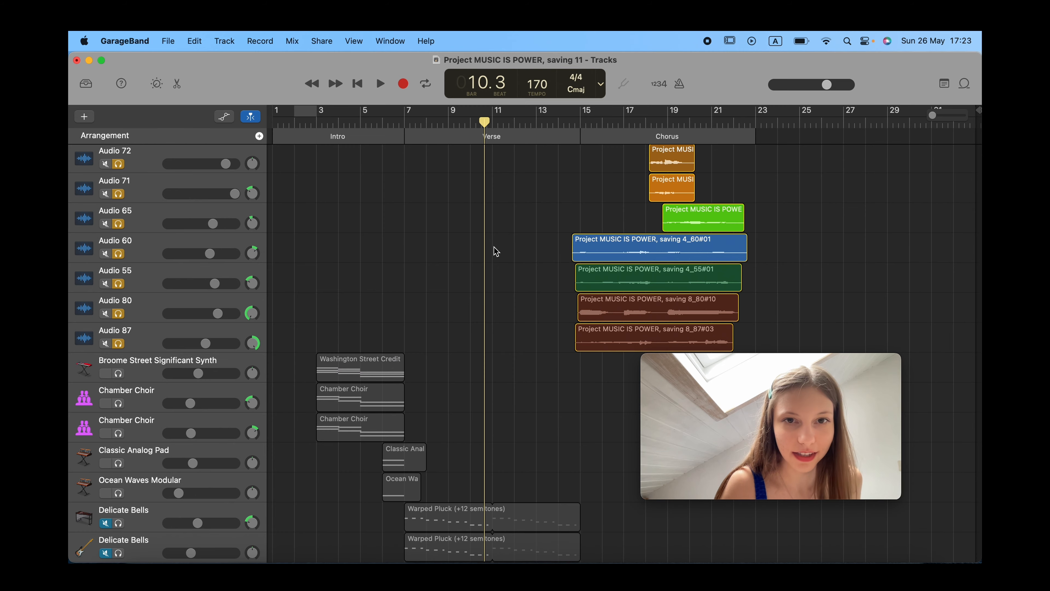
{"action": "scroll", "scroll_direction": "down", "scroll_amount": 3}
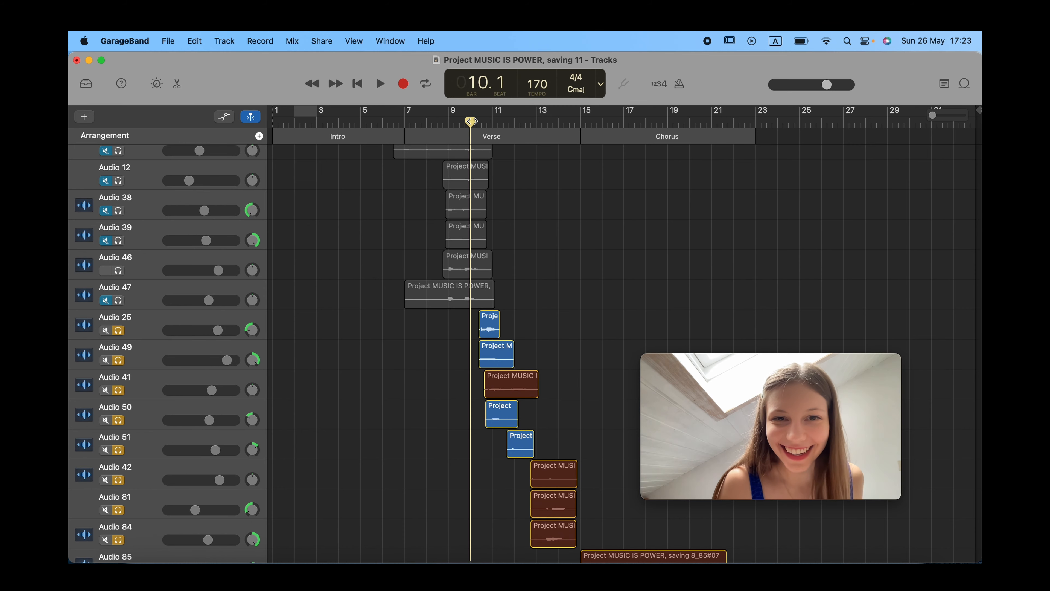
{"action": "left_click", "coordinate": [379, 83]}
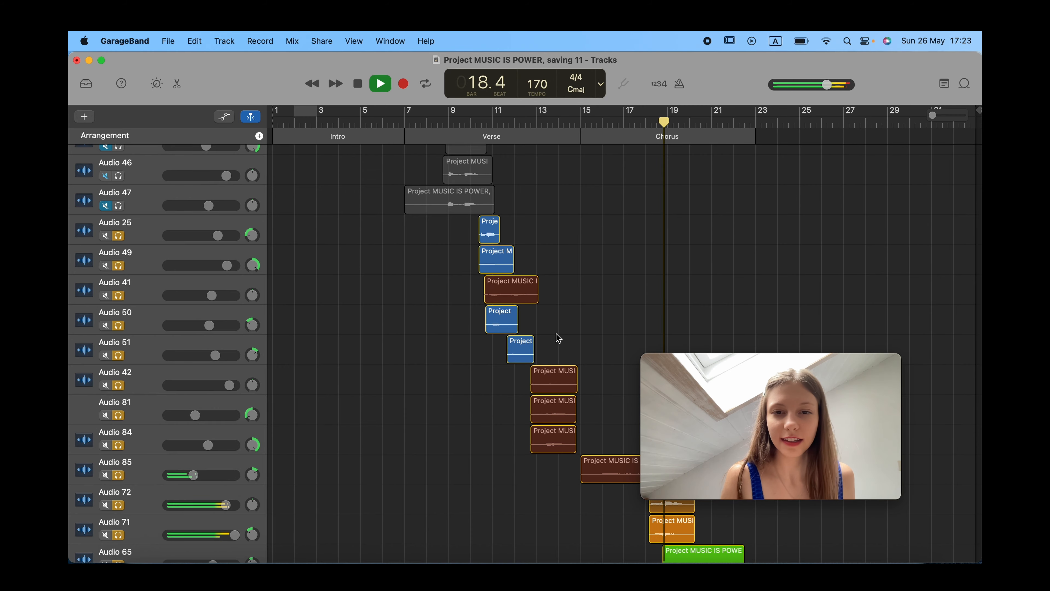
{"action": "scroll", "scroll_direction": "down", "scroll_amount": 3}
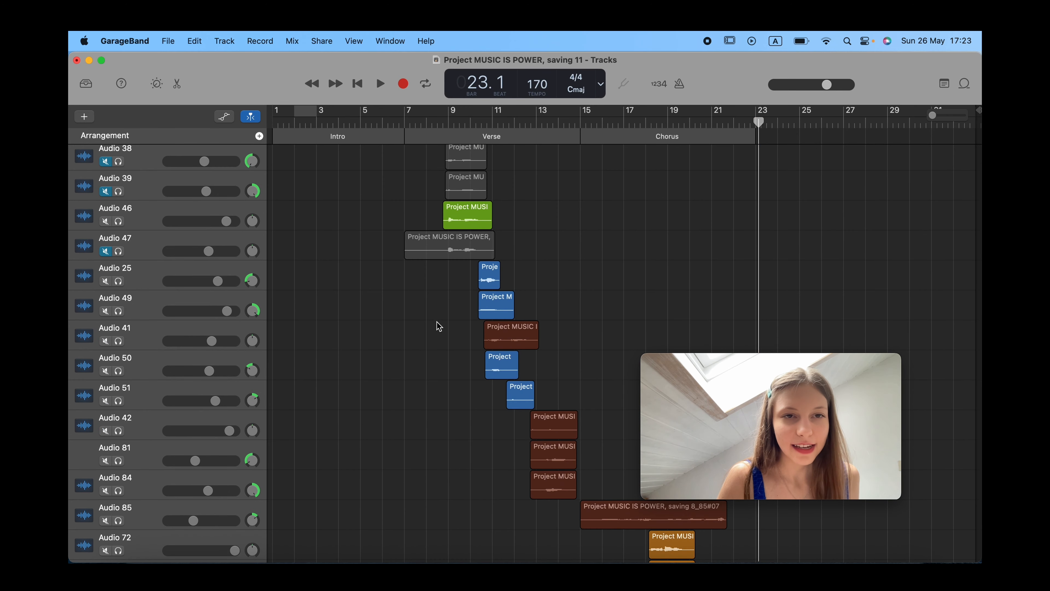
{"action": "scroll", "scroll_direction": "down", "scroll_amount": 3}
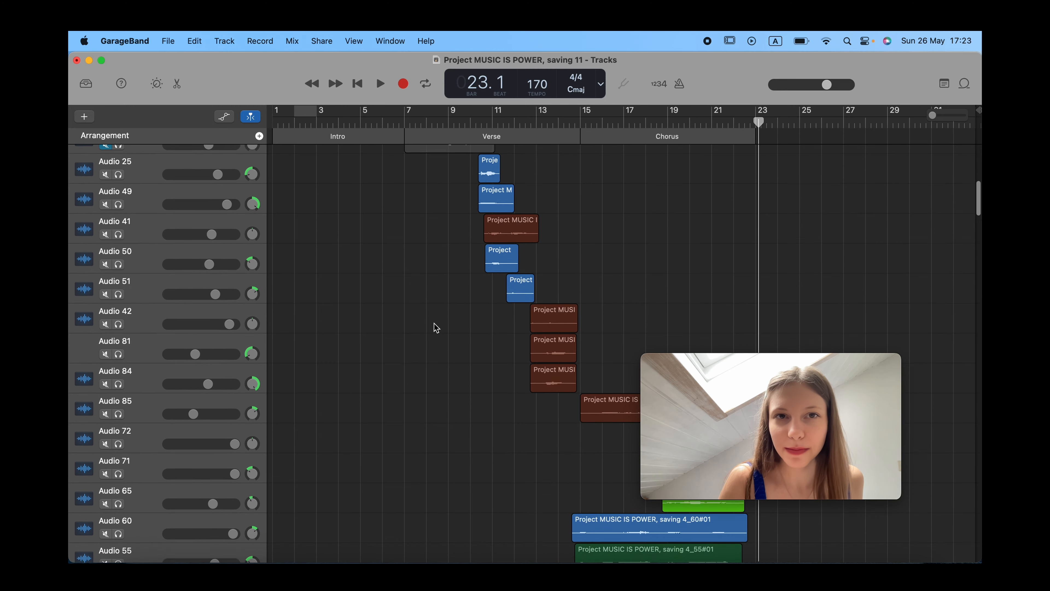
{"action": "scroll", "scroll_direction": "down", "scroll_amount": 3}
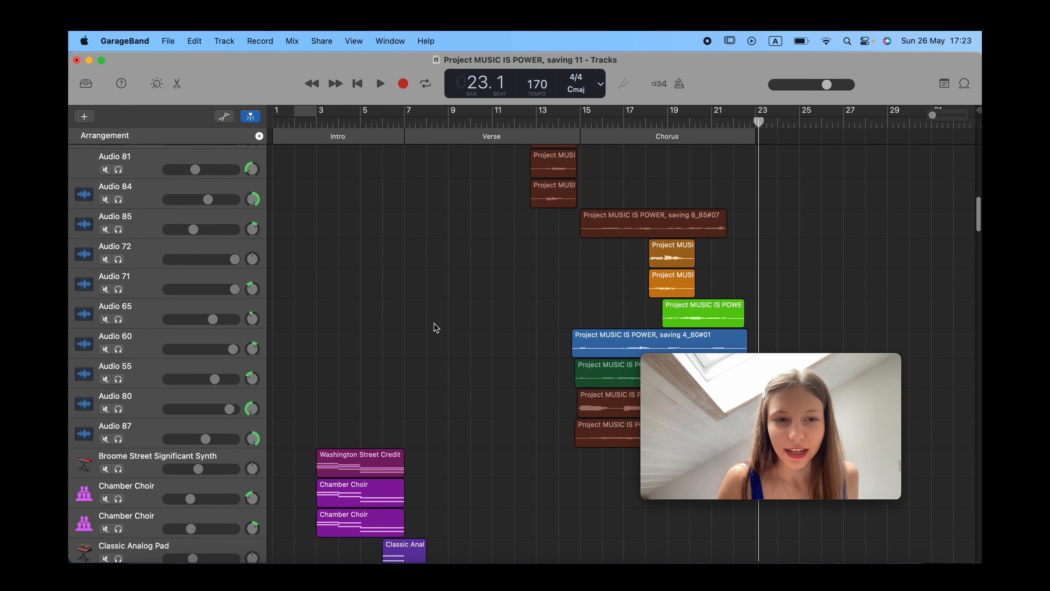
{"action": "scroll", "scroll_direction": "down", "scroll_amount": 3}
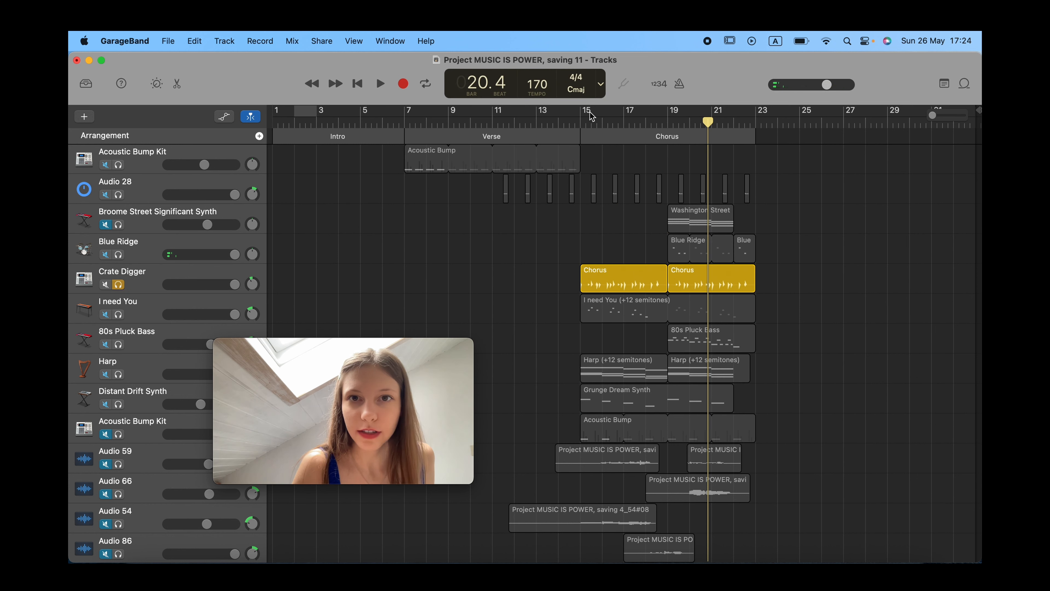
Step: Play the Chorus beat and I need You soloed from bar 15, then stop
{"action": "left_click", "coordinate": [380, 83]}
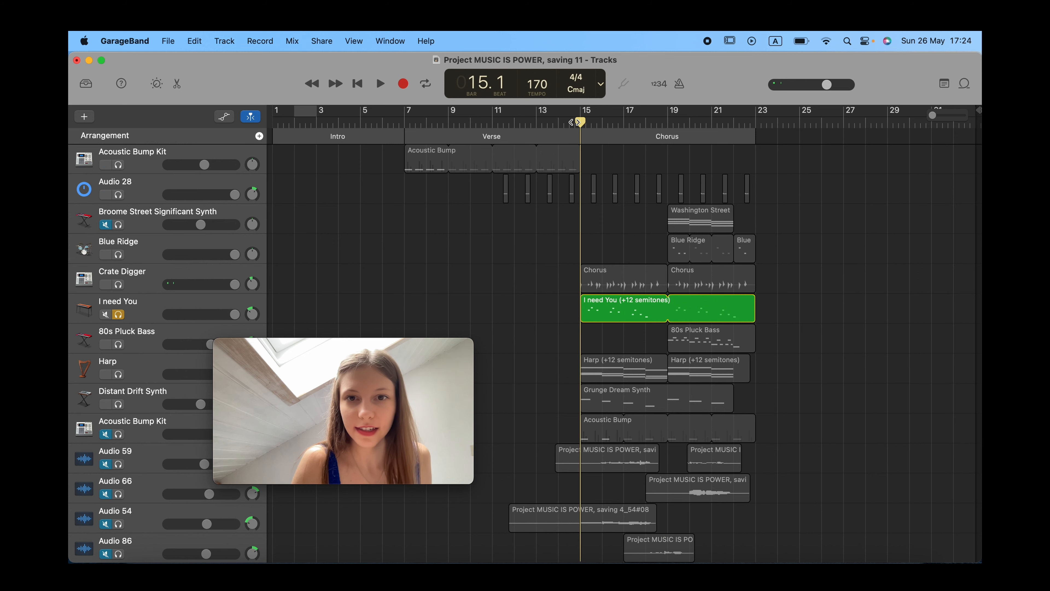
{"action": "left_click", "coordinate": [379, 83]}
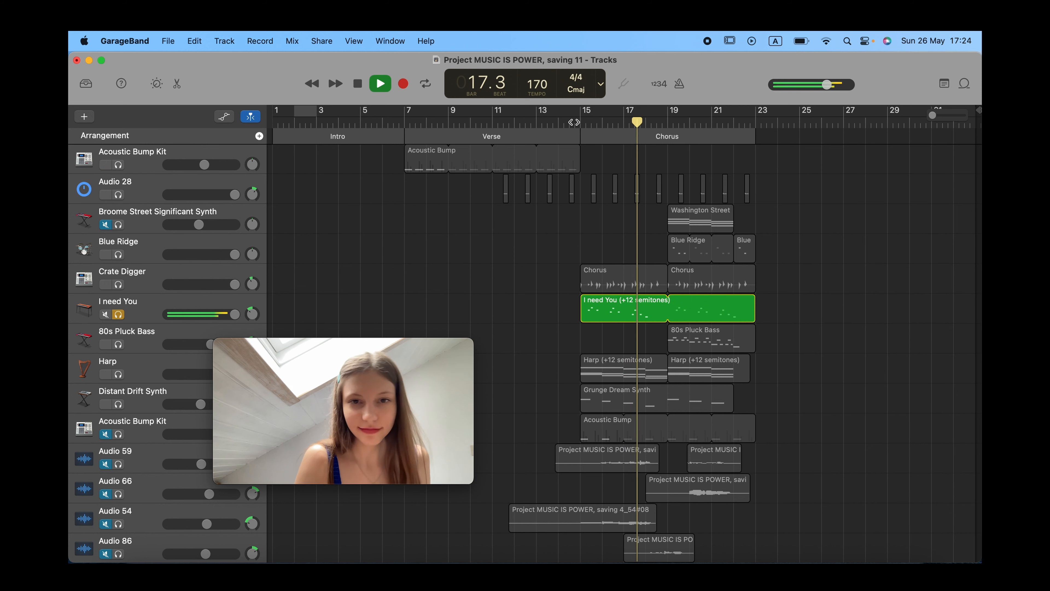
{"action": "left_click", "coordinate": [380, 83]}
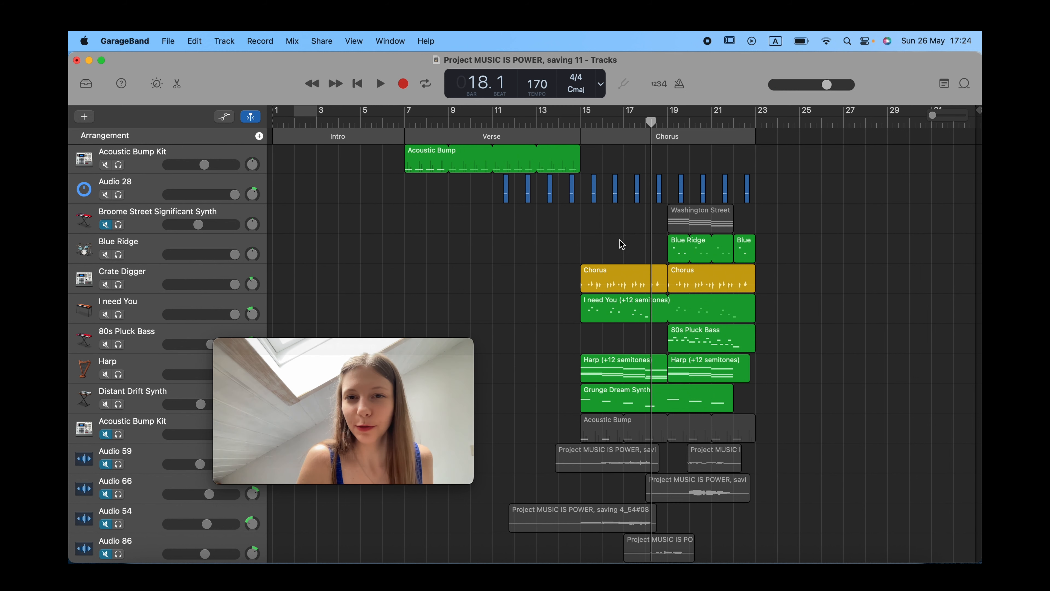
{"action": "mouse_move", "coordinate": [835, 438]}
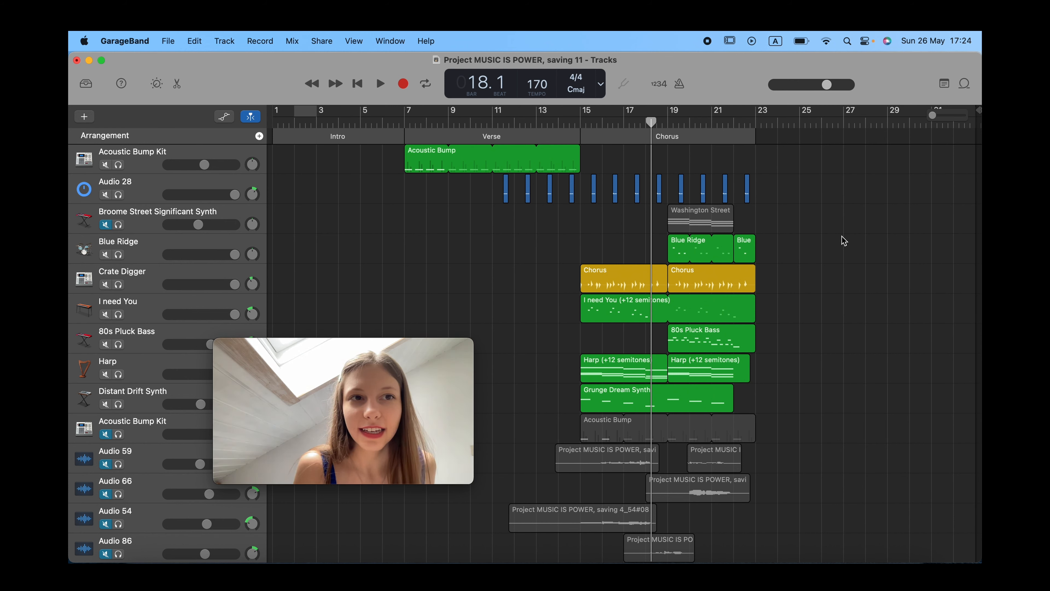
{"action": "left_click", "coordinate": [86, 83]}
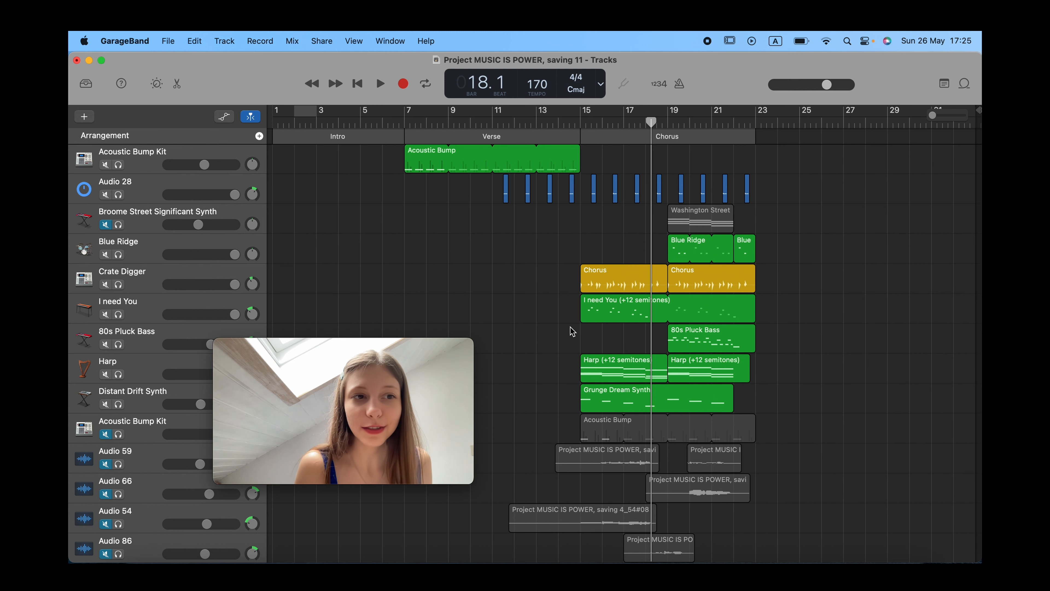
{"action": "scroll", "scroll_direction": "down", "scroll_amount": 3}
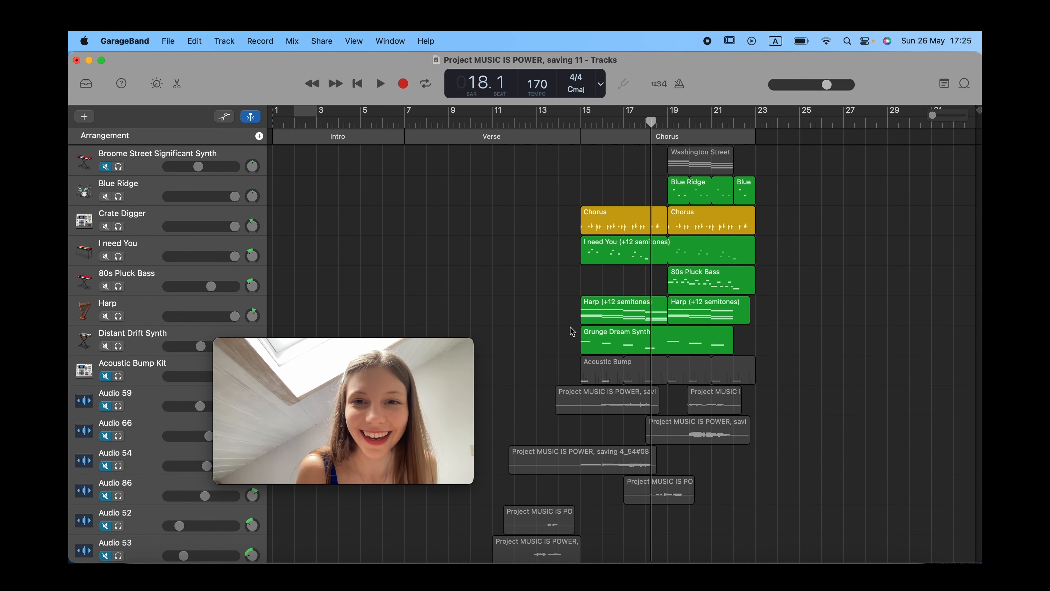
Step: Solo and play the 80s Pluck Bass, then the Harp, in the chorus
{"action": "left_click", "coordinate": [118, 286]}
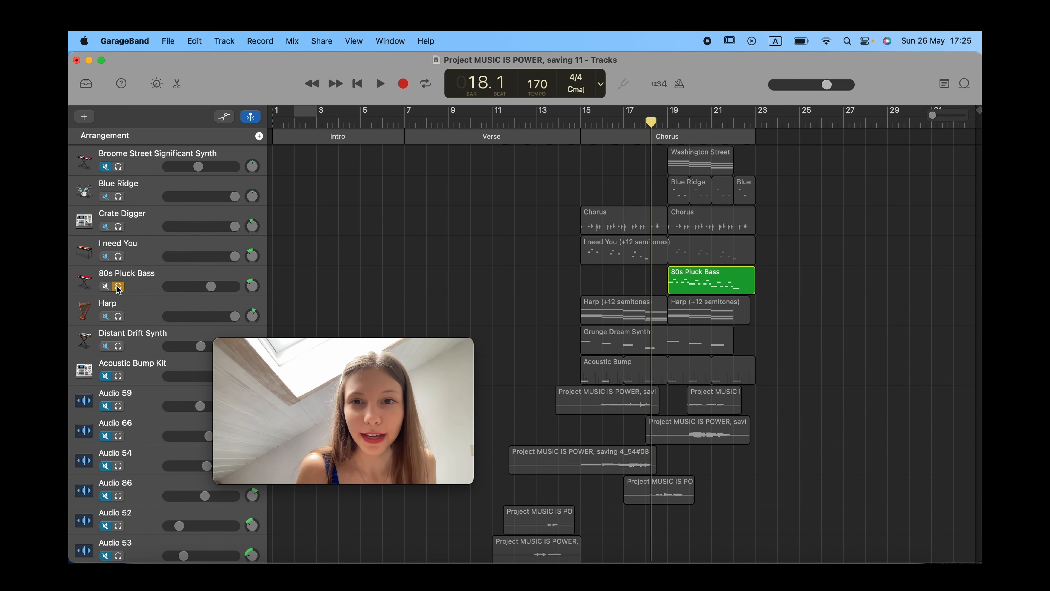
{"action": "left_click", "coordinate": [380, 83]}
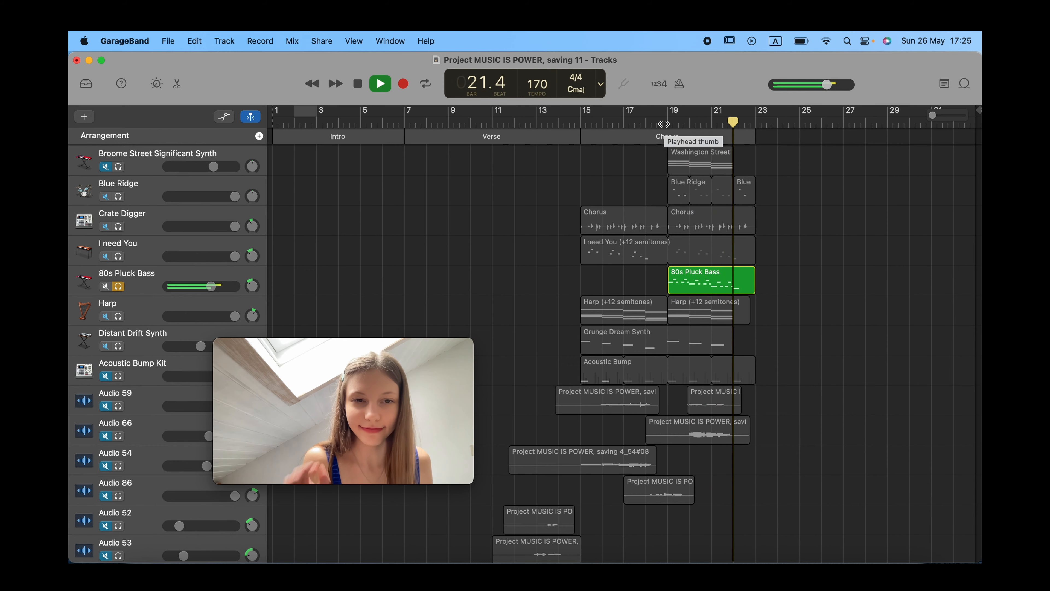
{"action": "left_click", "coordinate": [379, 83]}
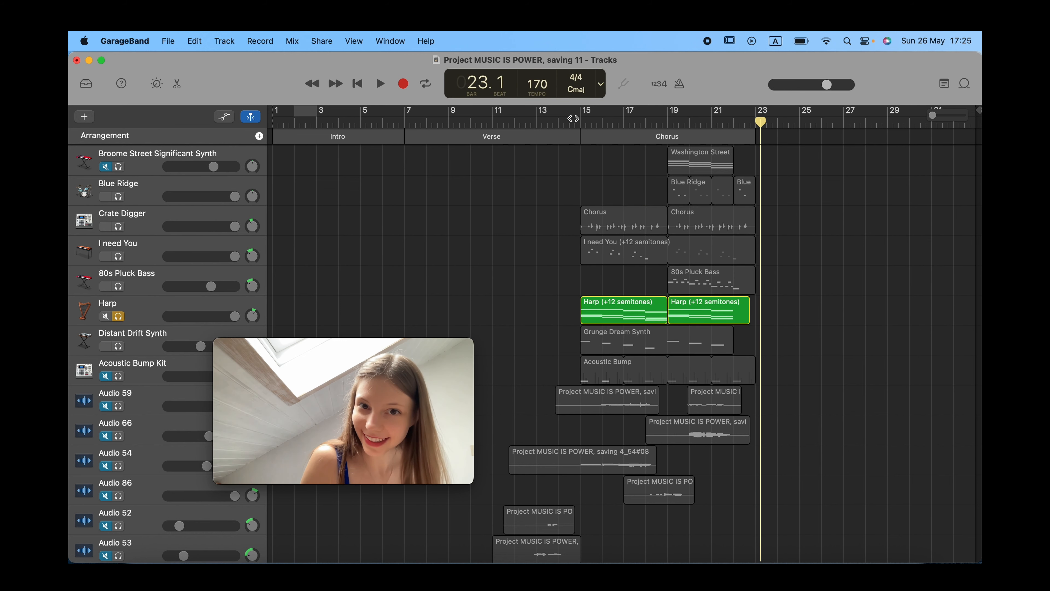
{"action": "left_click", "coordinate": [380, 83]}
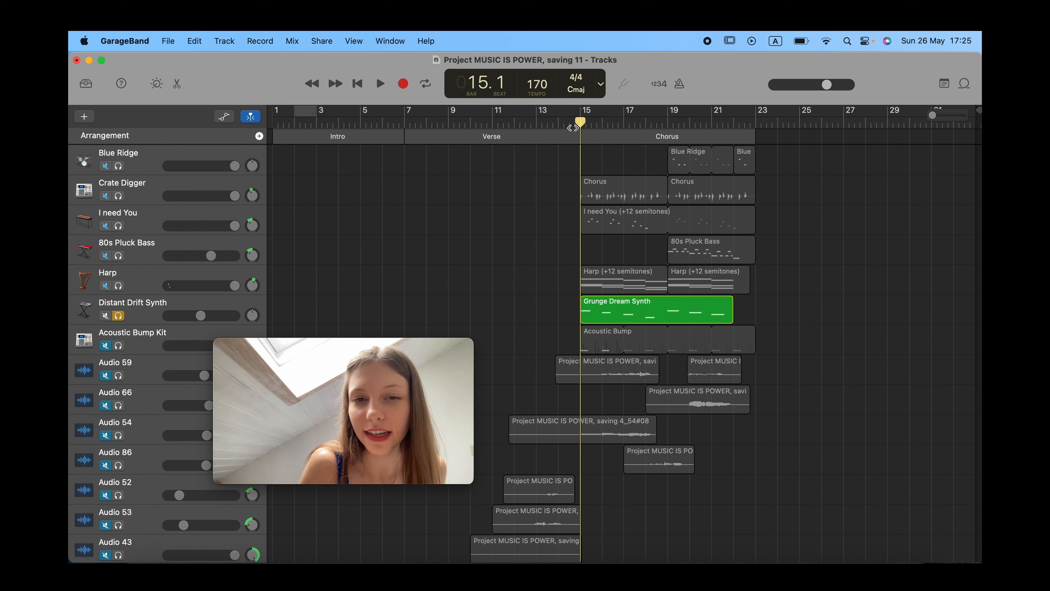
Step: Play the soloed Grunge Dream Synth in the chorus, then stop
{"action": "left_click", "coordinate": [379, 84]}
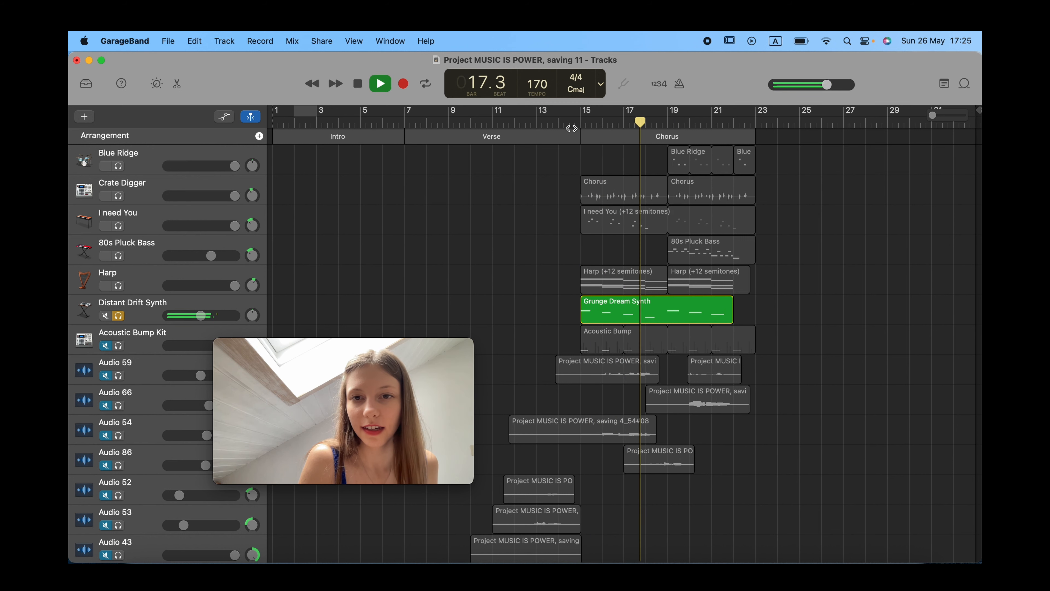
{"action": "left_click", "coordinate": [380, 83]}
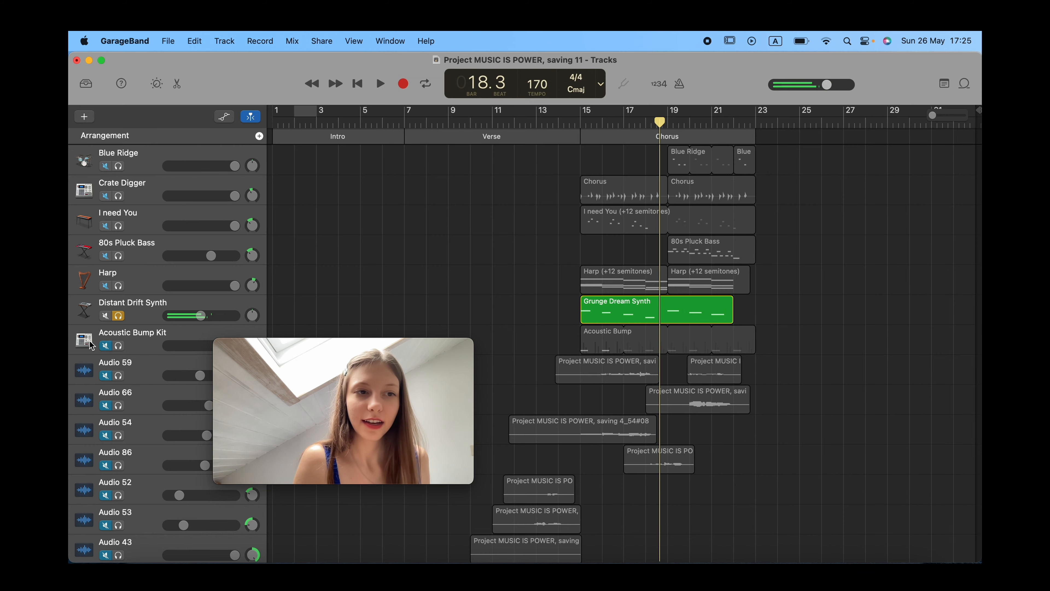
{"action": "scroll", "scroll_direction": "down", "scroll_amount": 3}
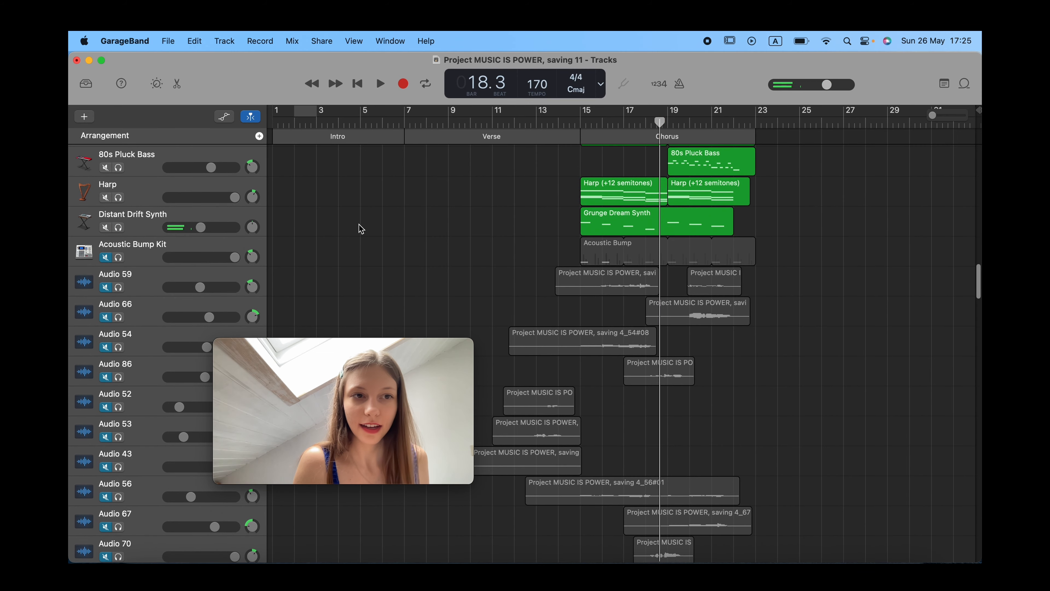
{"action": "scroll", "scroll_direction": "down", "scroll_amount": 3}
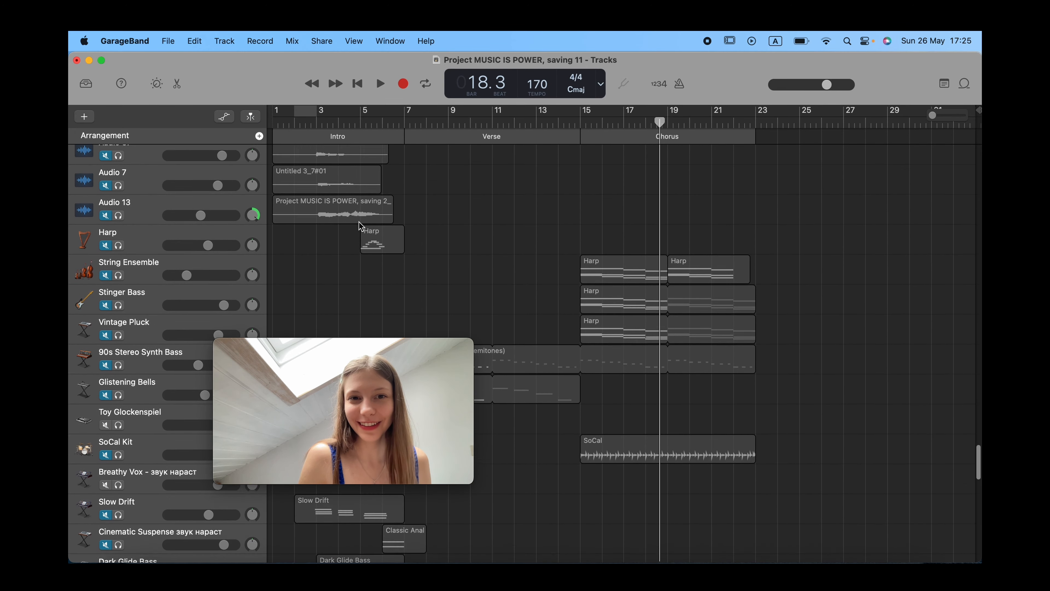
{"action": "scroll", "scroll_direction": "down", "scroll_amount": 3}
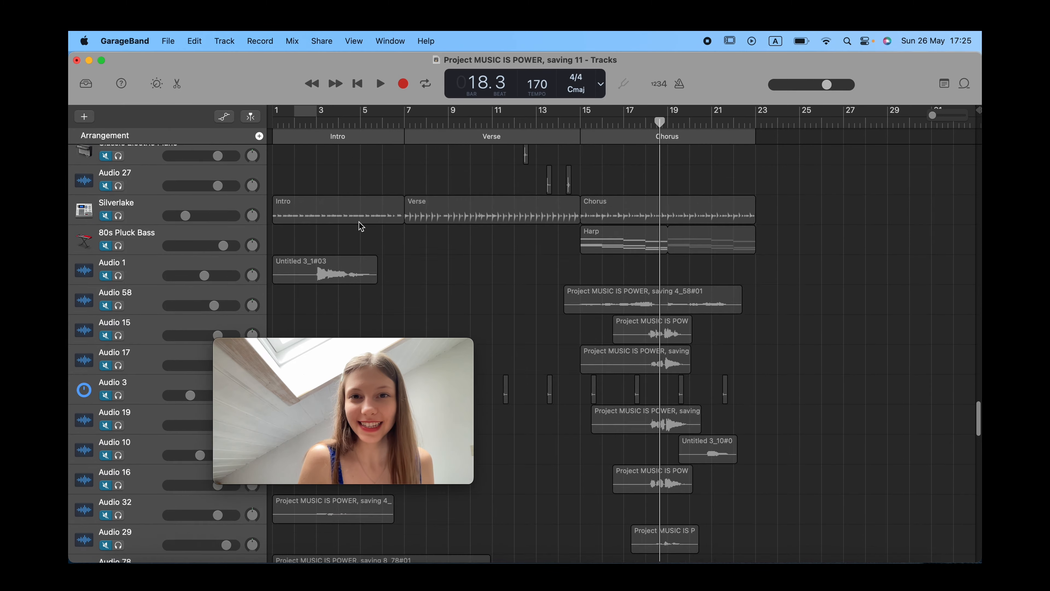
{"action": "scroll", "scroll_direction": "down", "scroll_amount": 3}
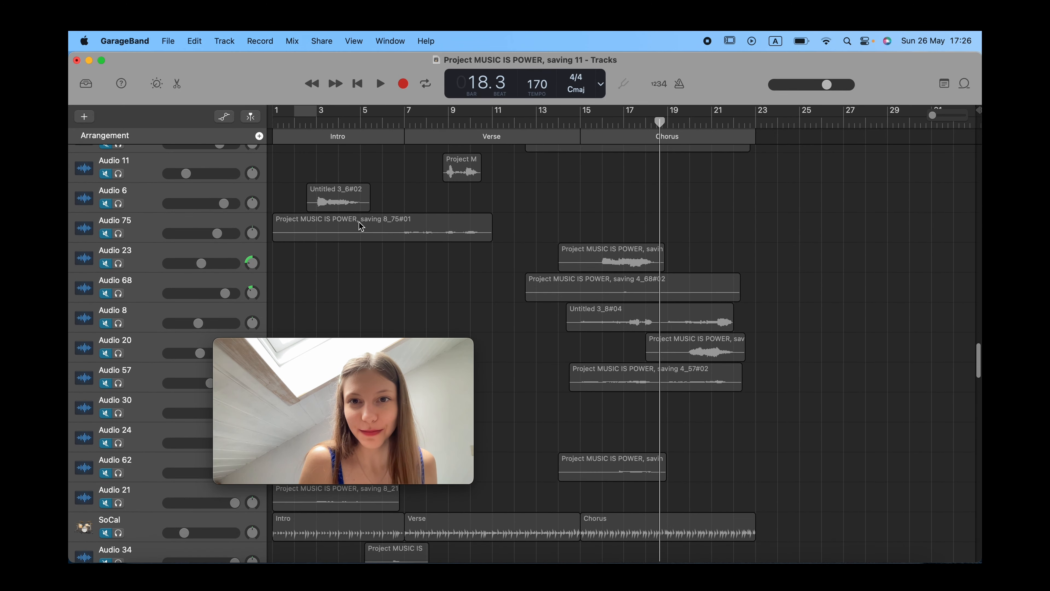
{"action": "scroll", "scroll_direction": "down", "scroll_amount": 3}
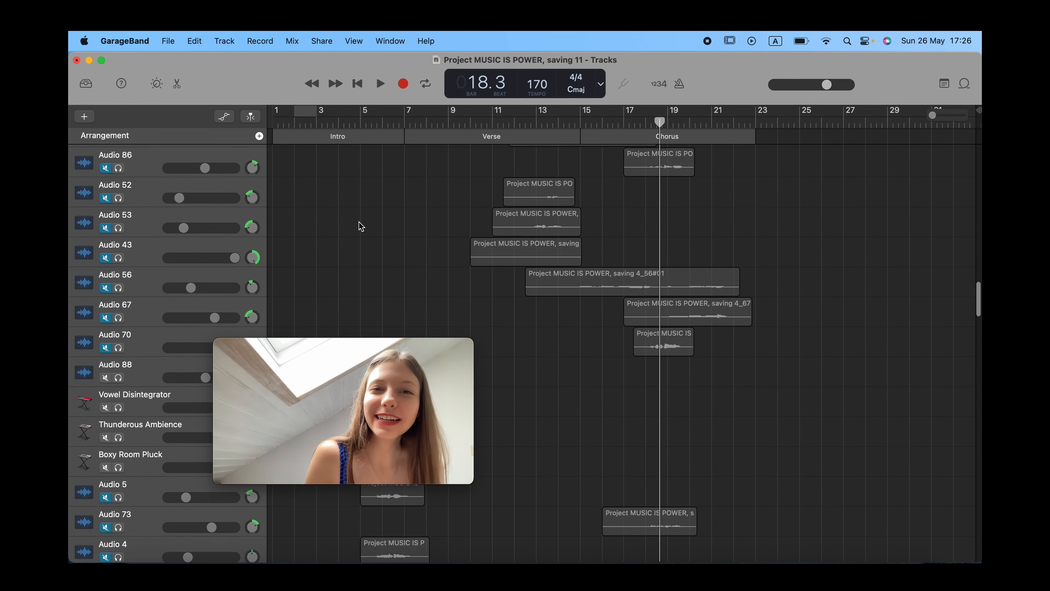
{"action": "scroll", "scroll_direction": "down", "scroll_amount": 3}
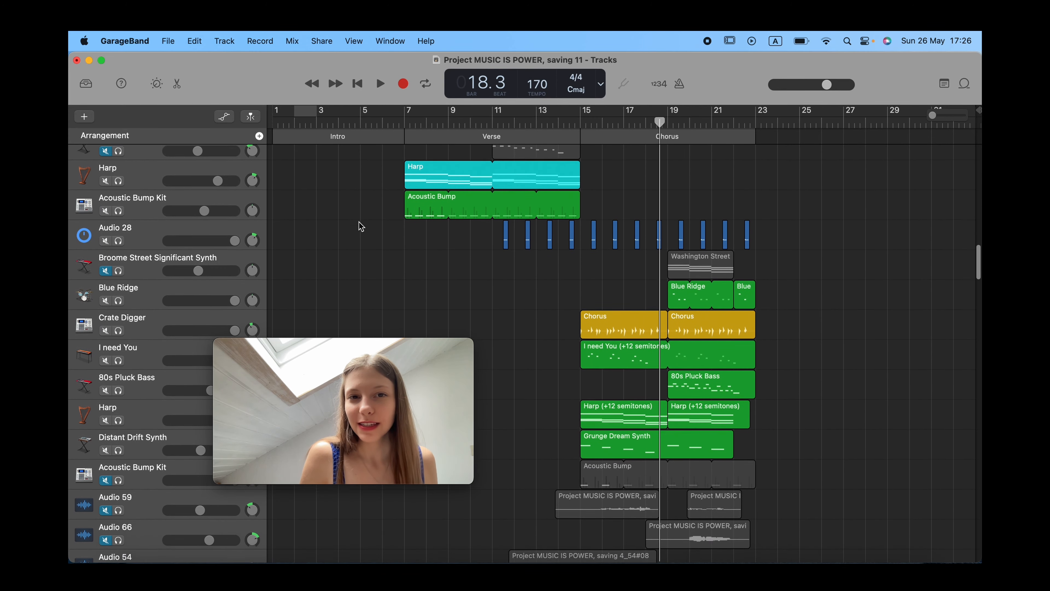
{"action": "scroll", "scroll_direction": "down", "scroll_amount": 3}
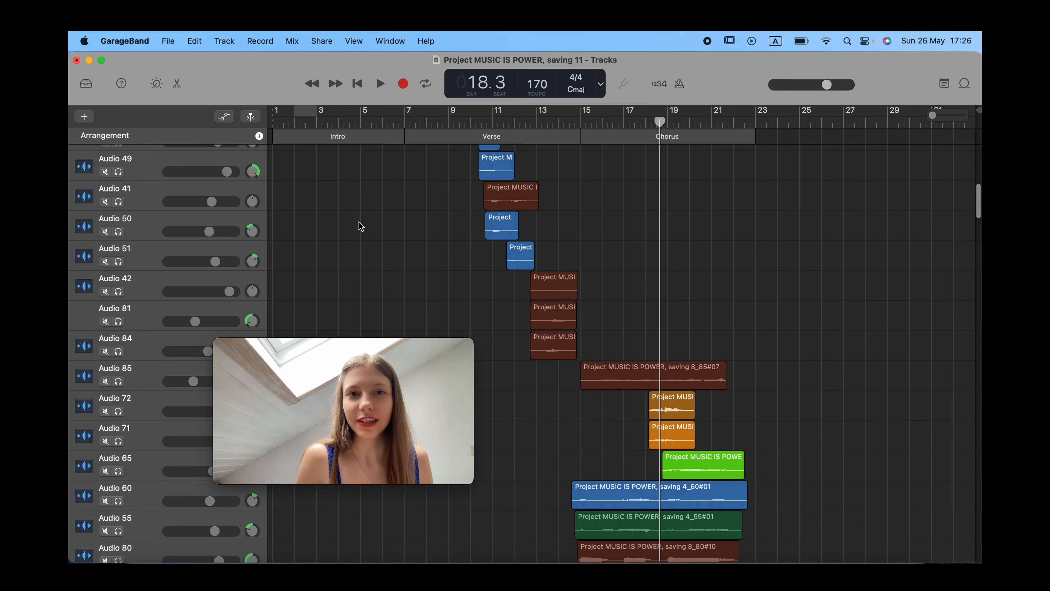